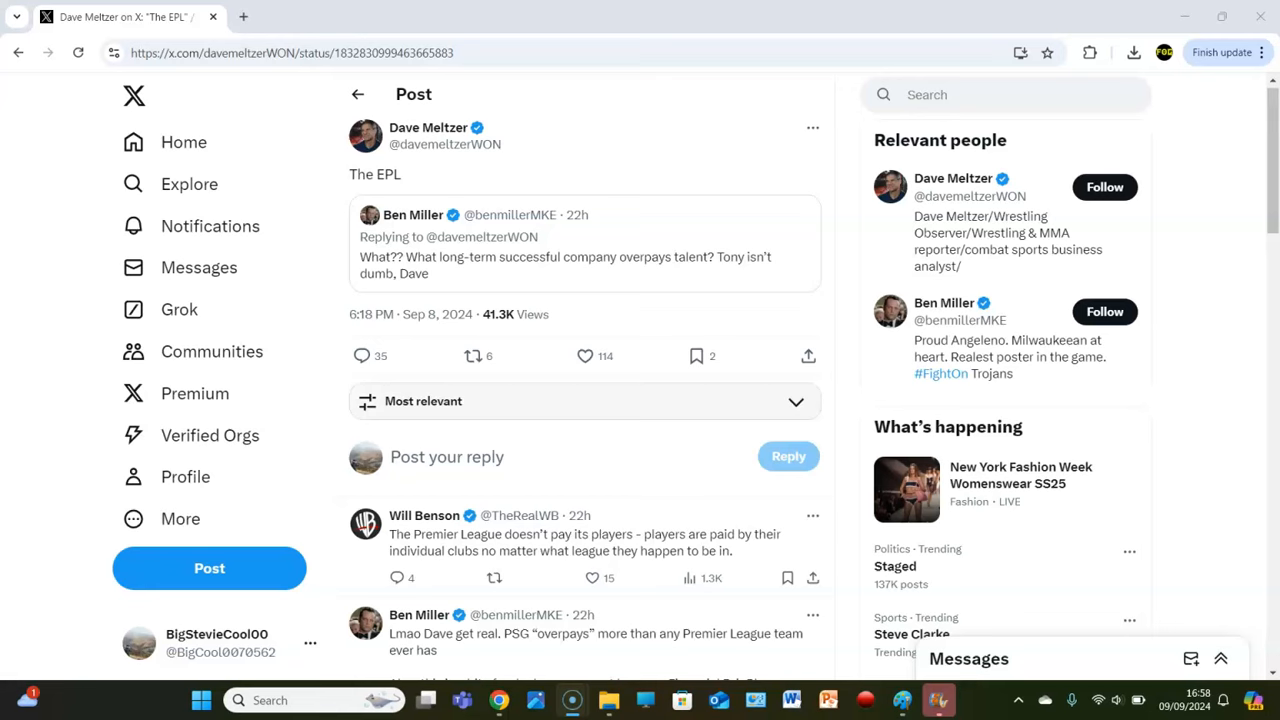
mouse_move(60, 280)
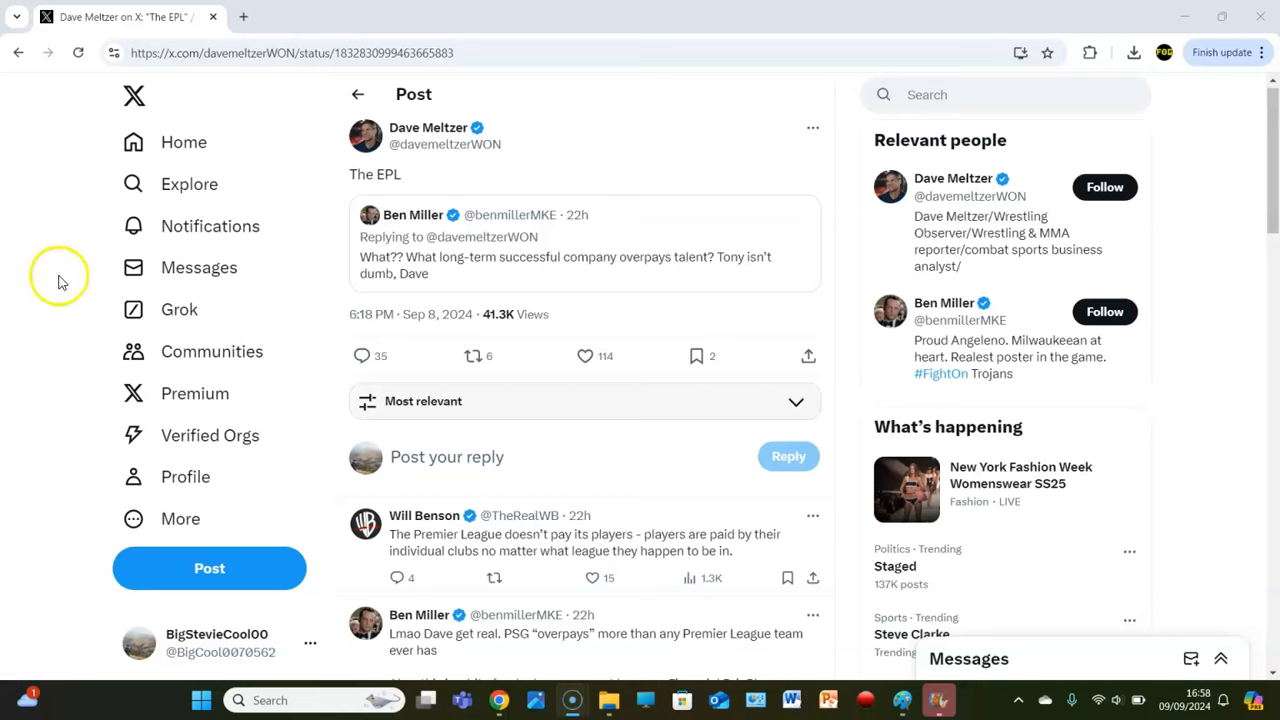